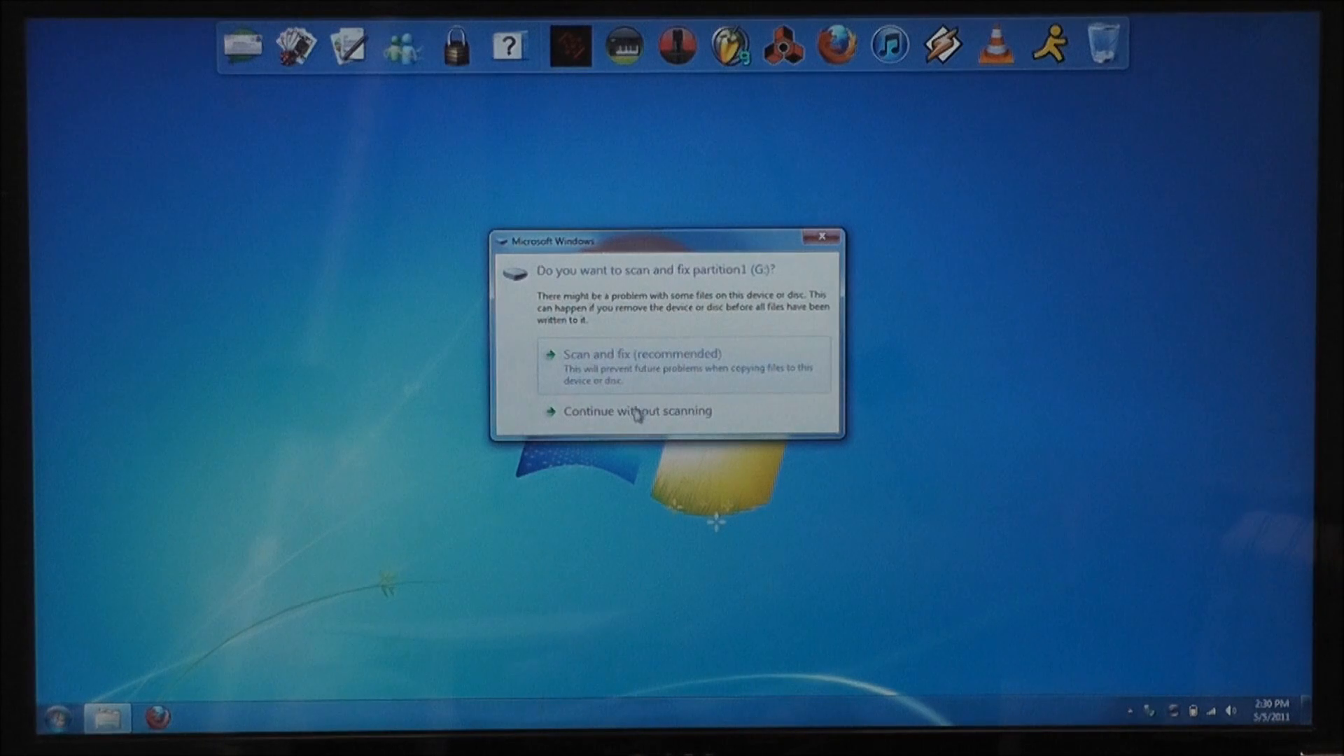
# Skip the disk scan and open partition1 (G:) in Explorer to list its folders.
pyautogui.click(638, 410)
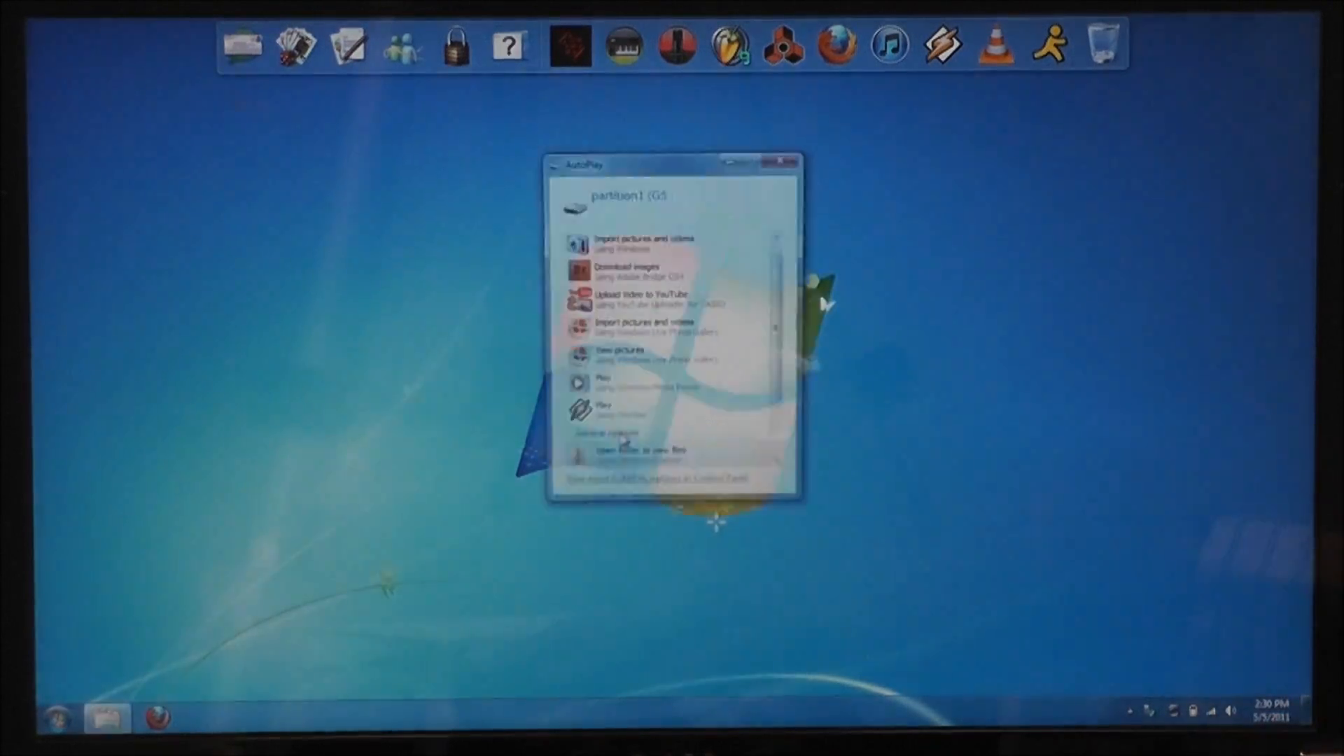
pyautogui.click(639, 453)
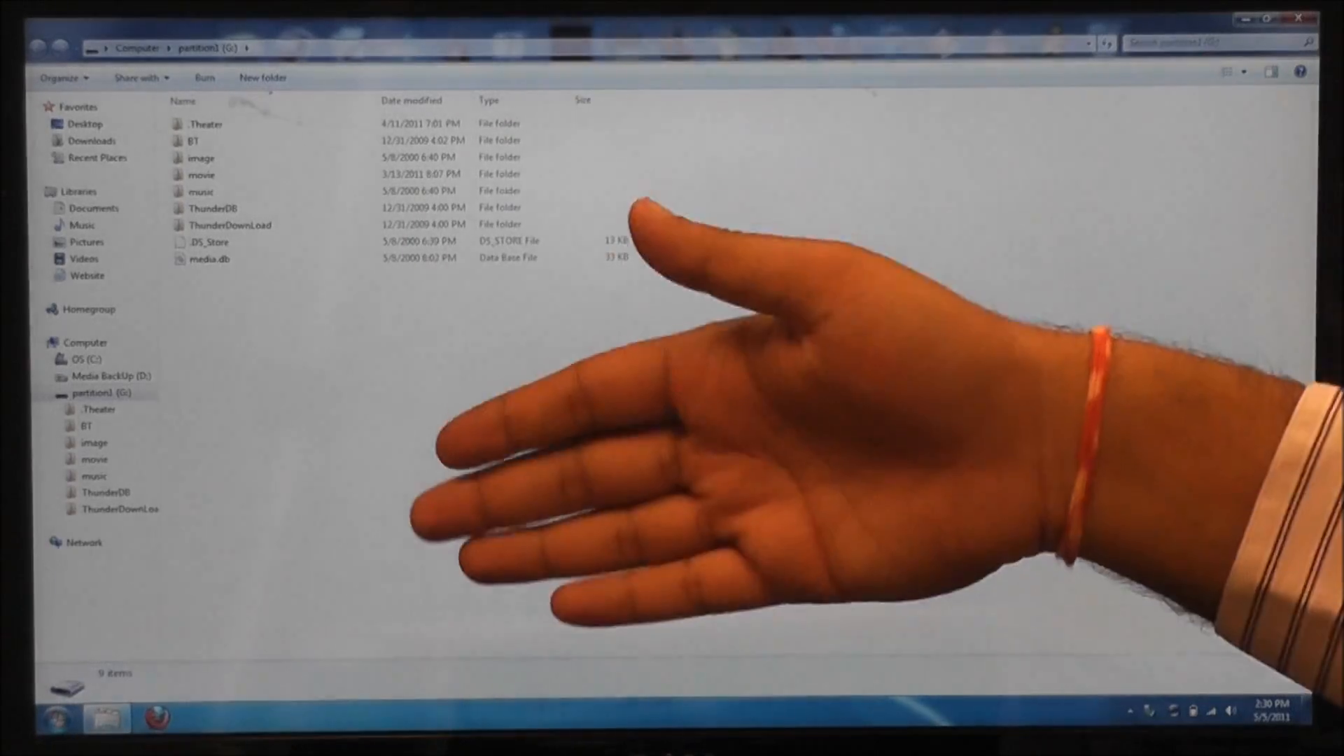